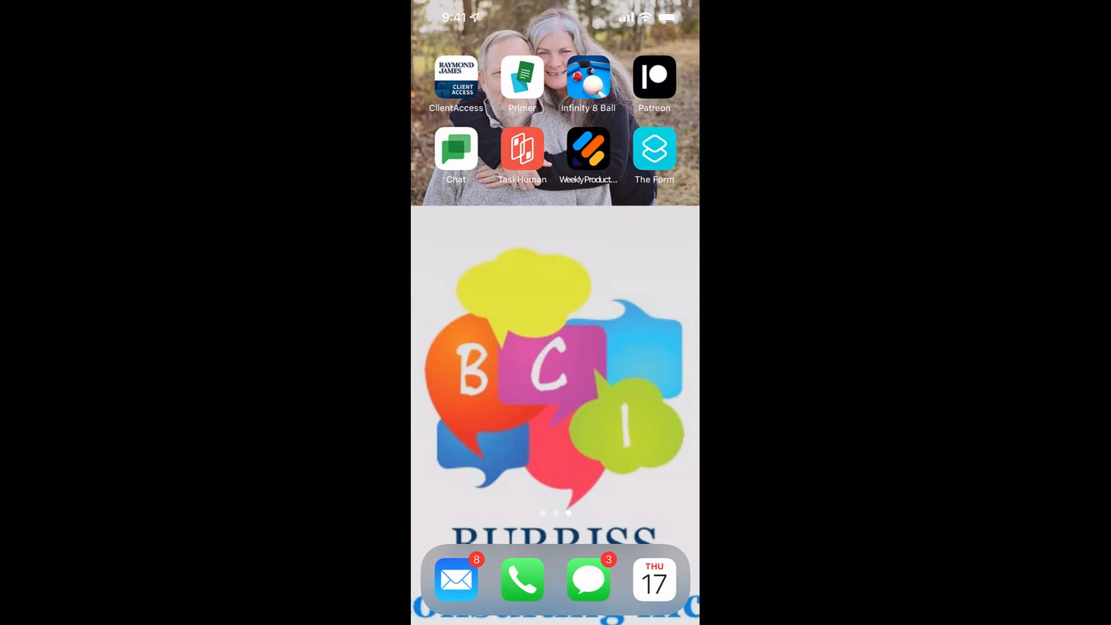
Search the Home Screen for 'short' and launch the Shortcuts app
{"action": "scroll", "scroll_direction": "left", "scroll_amount": 3}
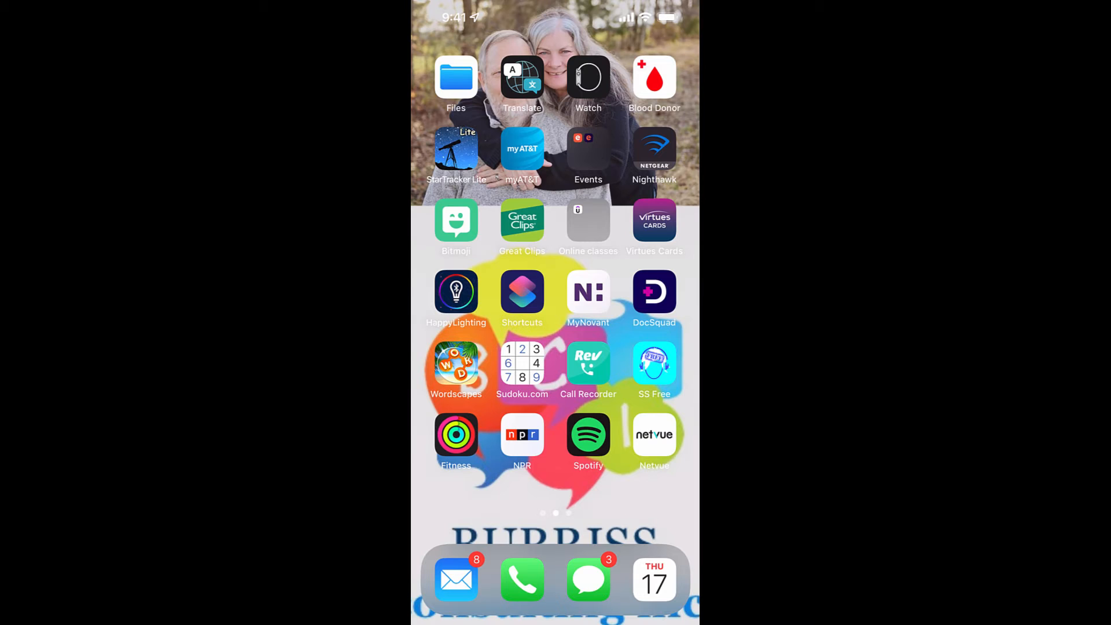
{"action": "type", "text": "short"}
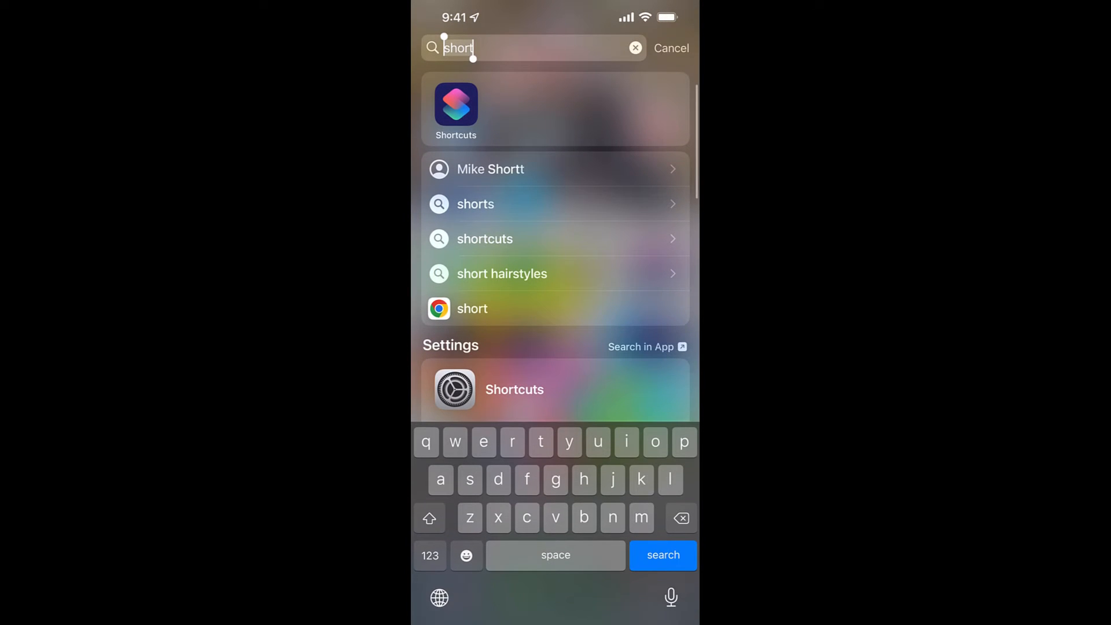
{"action": "left_click", "coordinate": [455, 110]}
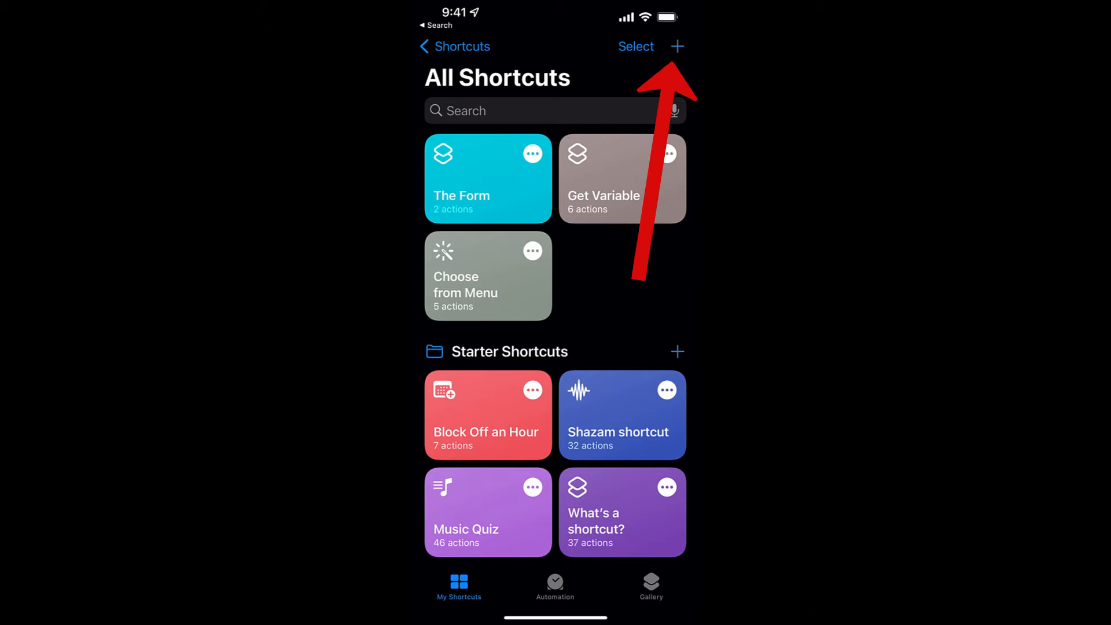
Create a new shortcut and add the 'Open URLs in Chrome' action found by searching 'Open'
{"action": "left_click", "coordinate": [676, 47]}
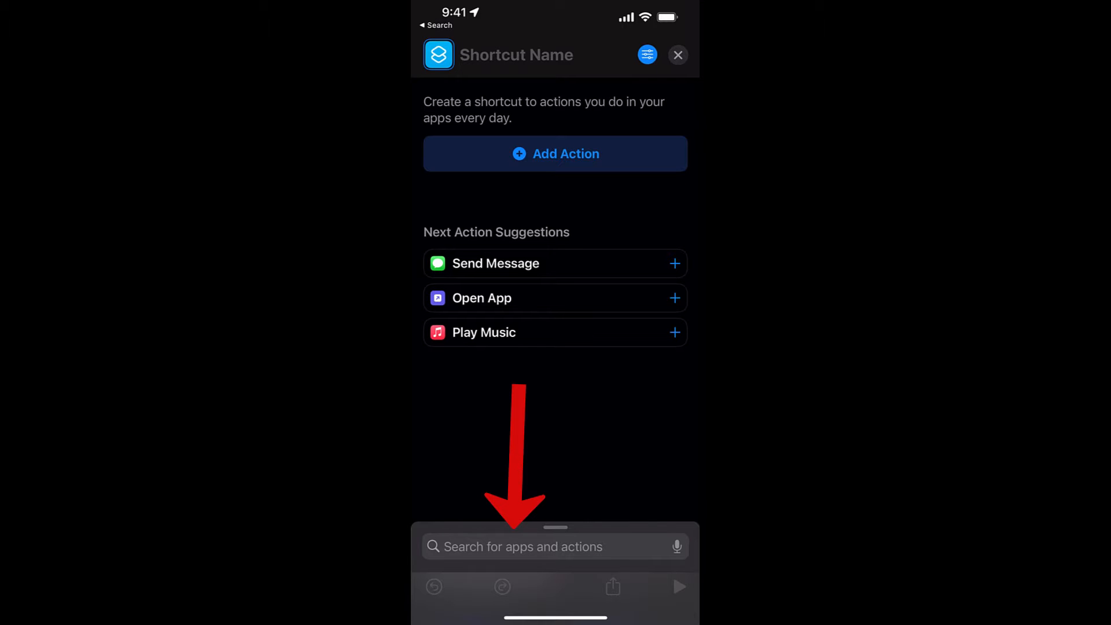
{"action": "left_click", "coordinate": [555, 546]}
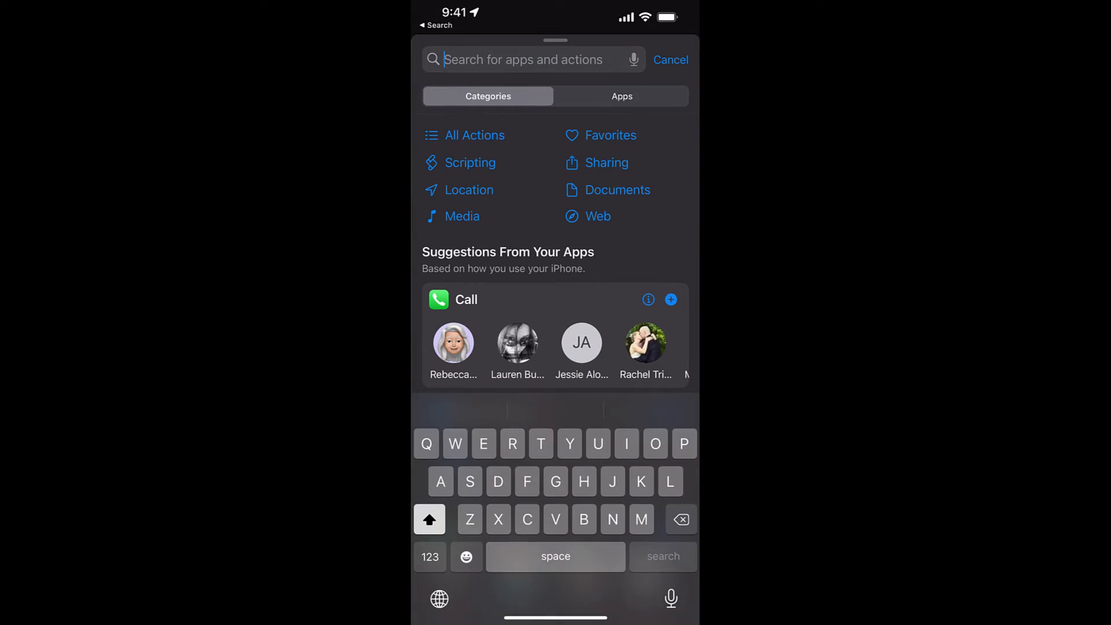
{"action": "type", "text": "Open"}
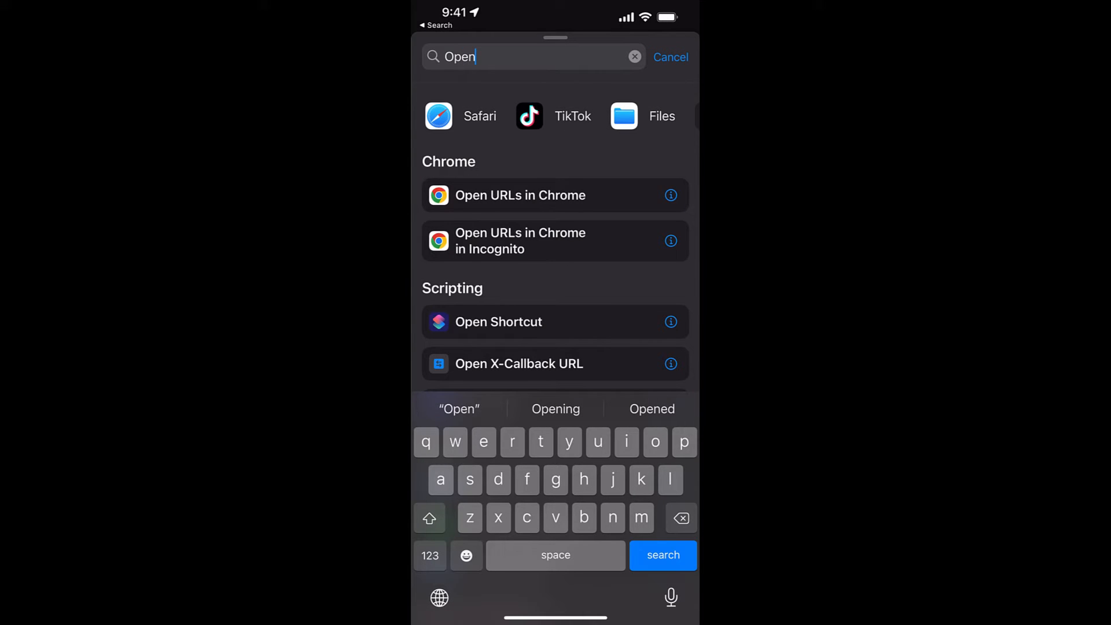
{"action": "left_click", "coordinate": [520, 195]}
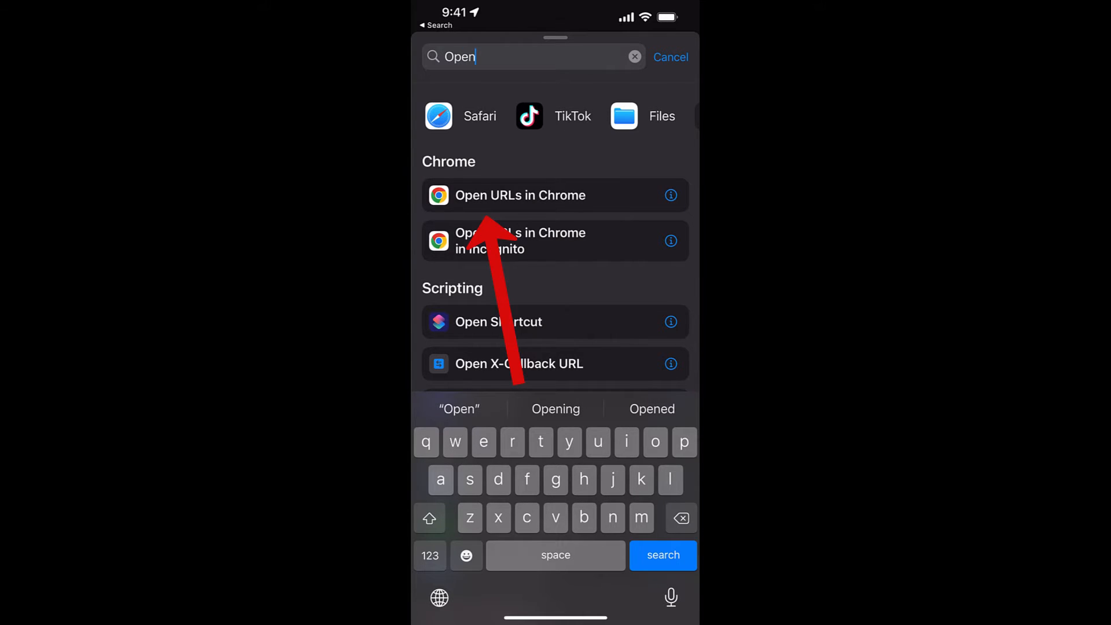
{"action": "left_click", "coordinate": [520, 195]}
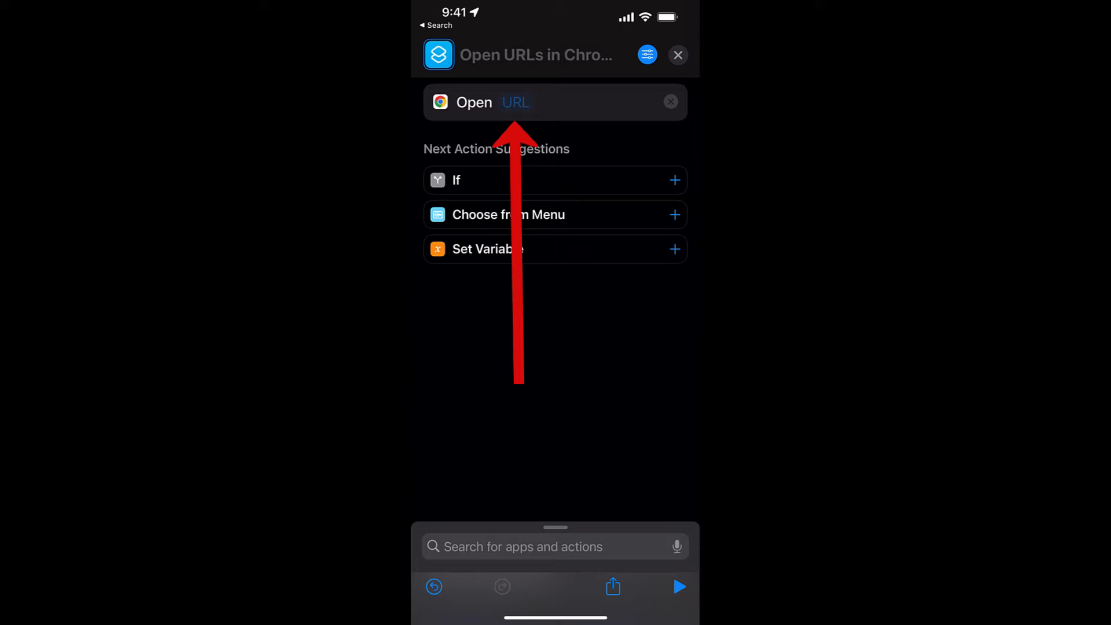
{"action": "left_click", "coordinate": [515, 102]}
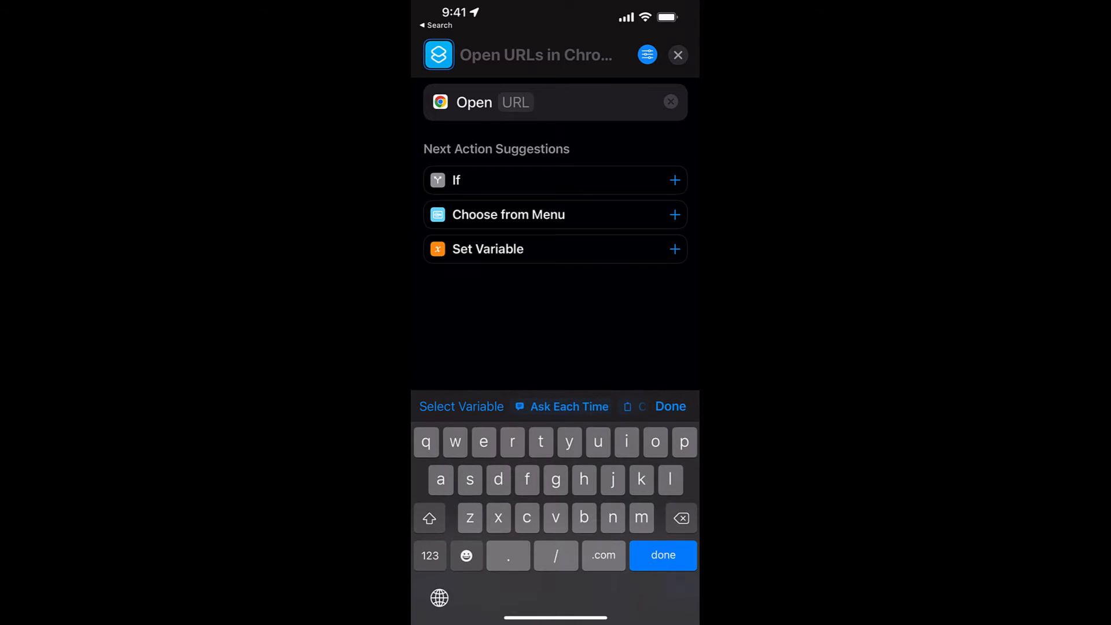
{"action": "left_click", "coordinate": [515, 102]}
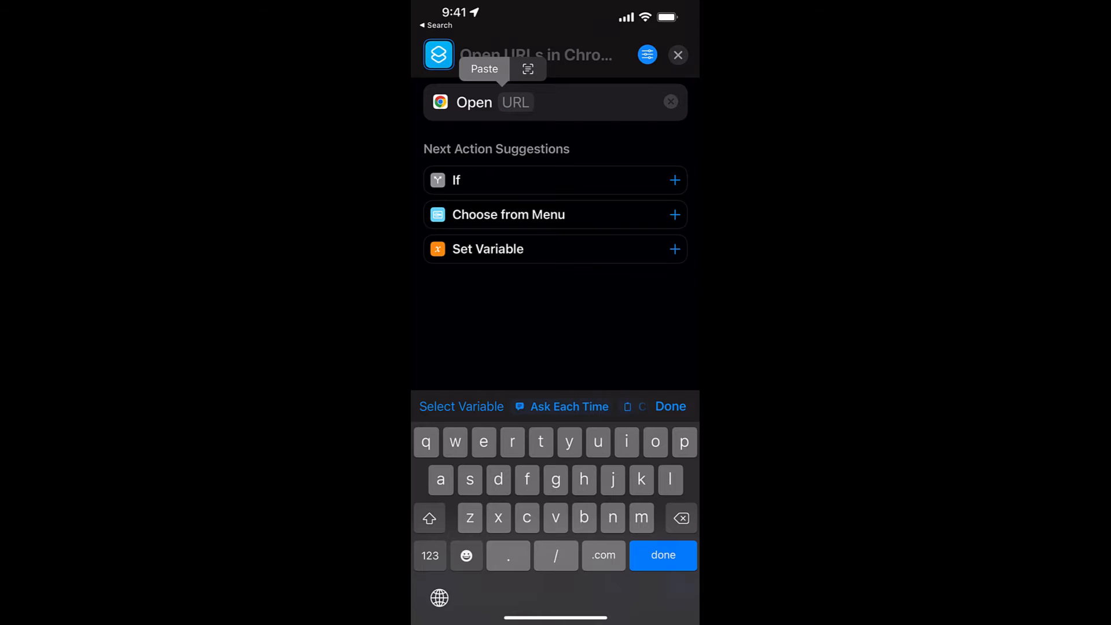
{"action": "left_click", "coordinate": [484, 69]}
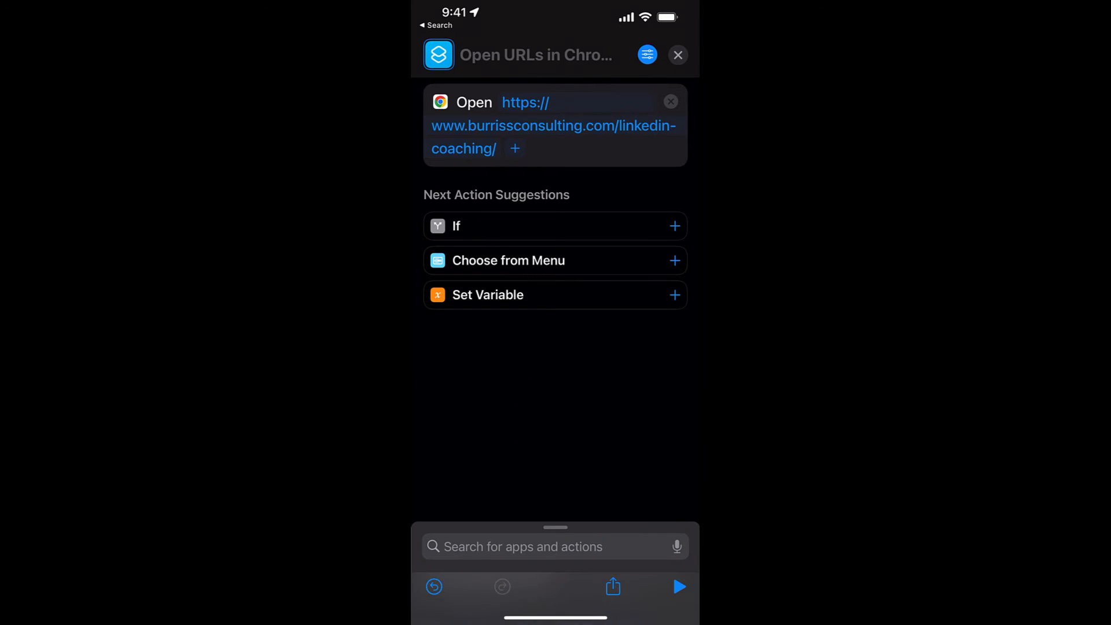
Rename the shortcut to 'My Website' and run it as a test
{"action": "left_click", "coordinate": [537, 55]}
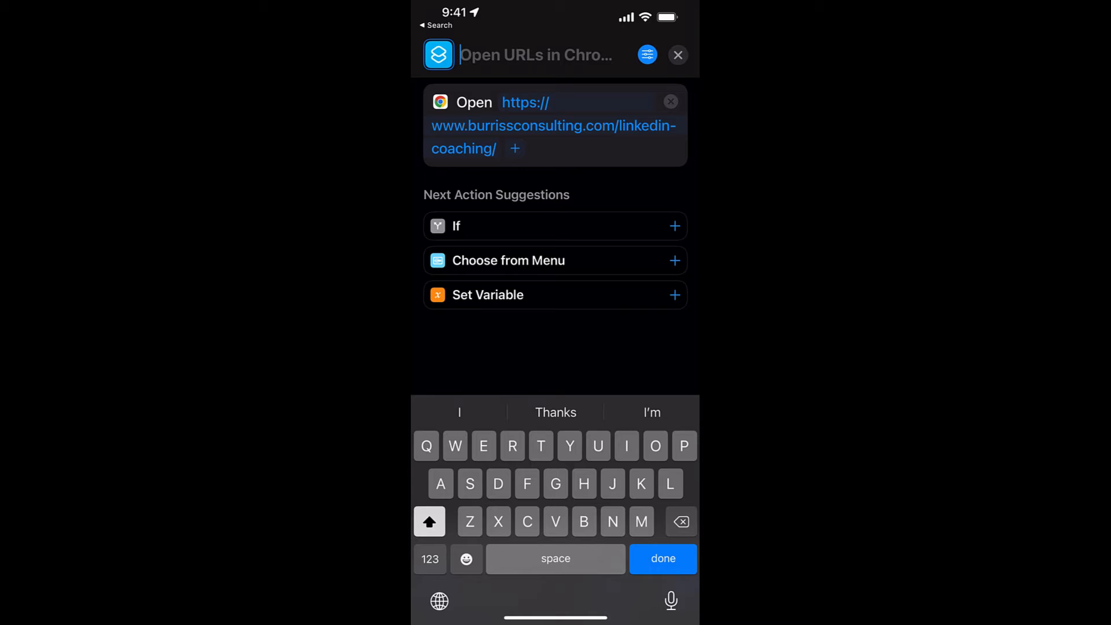
{"action": "type", "text": "My Websit"}
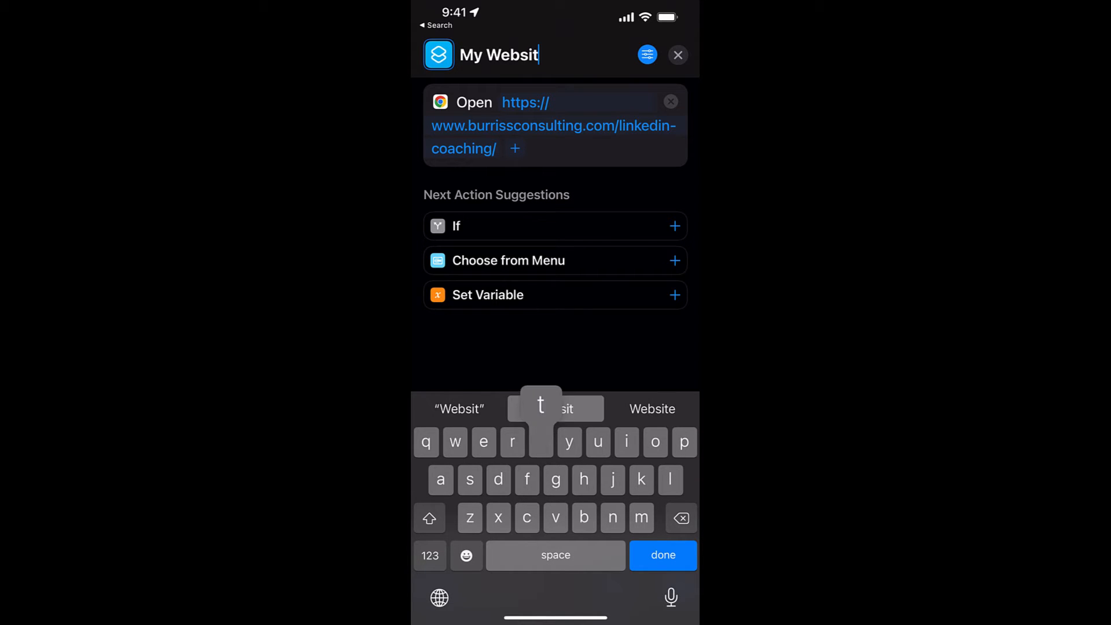
{"action": "type", "text": "e"}
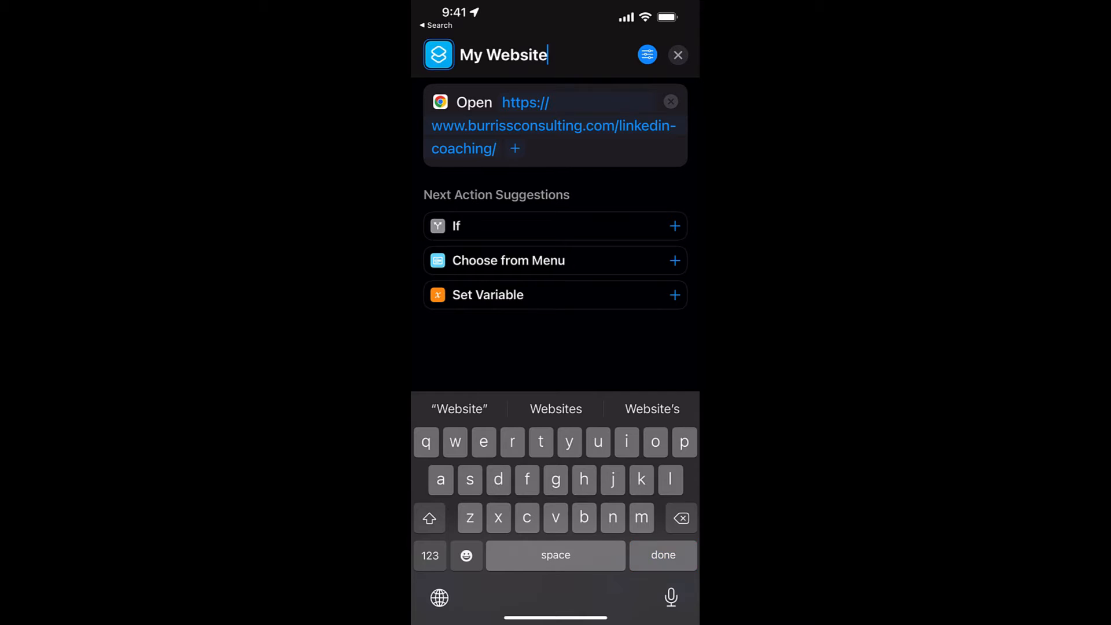
{"action": "left_click", "coordinate": [662, 555]}
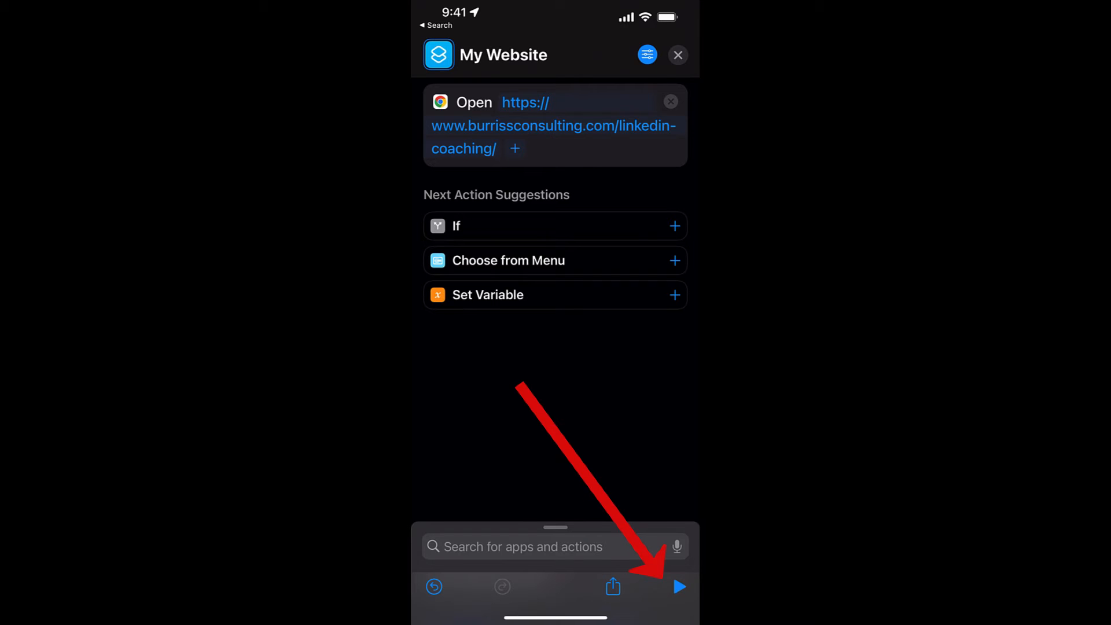
{"action": "left_click", "coordinate": [678, 586]}
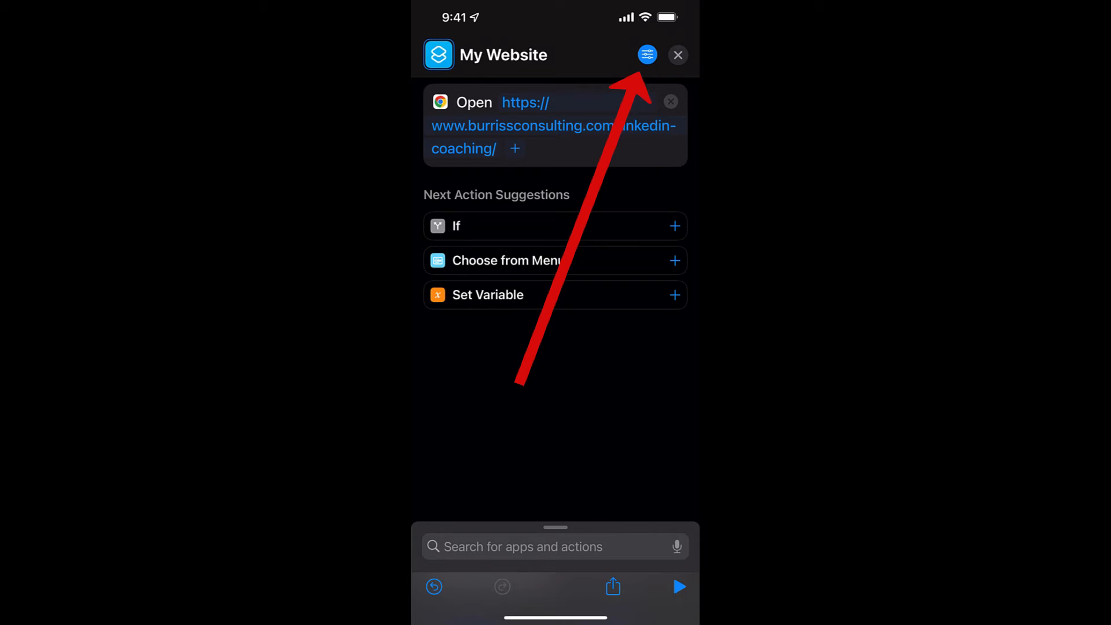
From the shortcut's settings, start Add to Home Screen and show the icon choices
{"action": "left_click", "coordinate": [646, 55]}
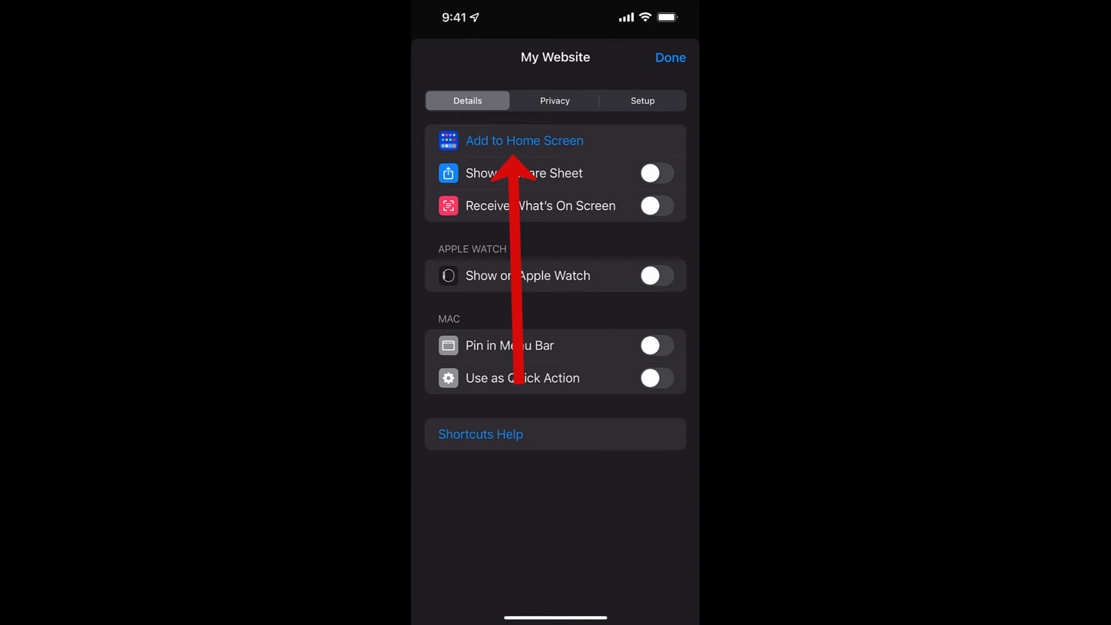
{"action": "left_click", "coordinate": [525, 140]}
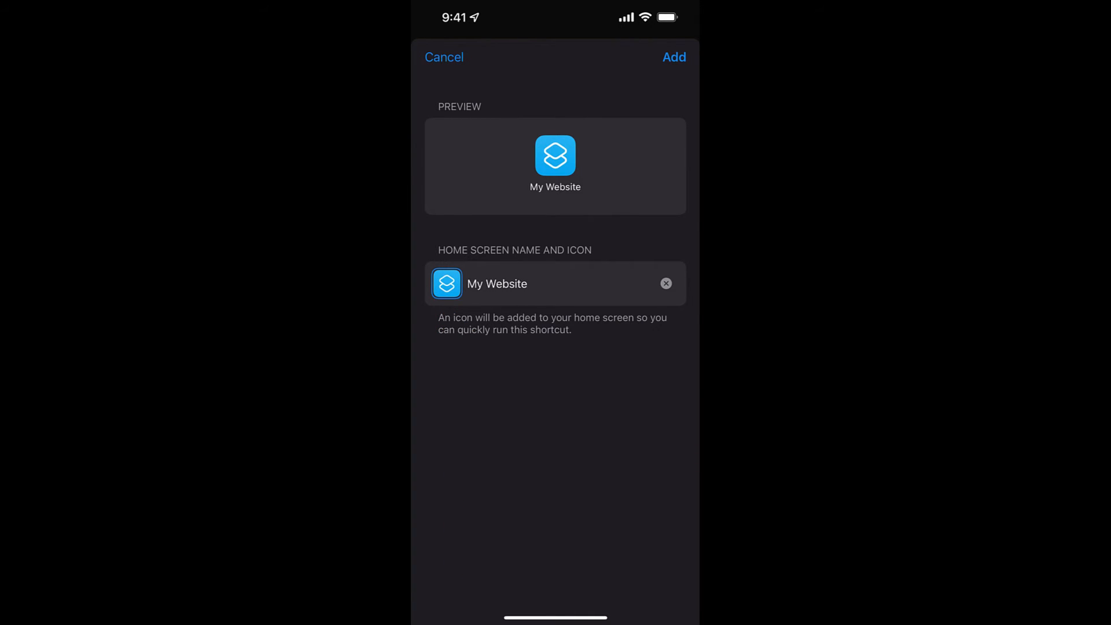
{"action": "left_click", "coordinate": [446, 283]}
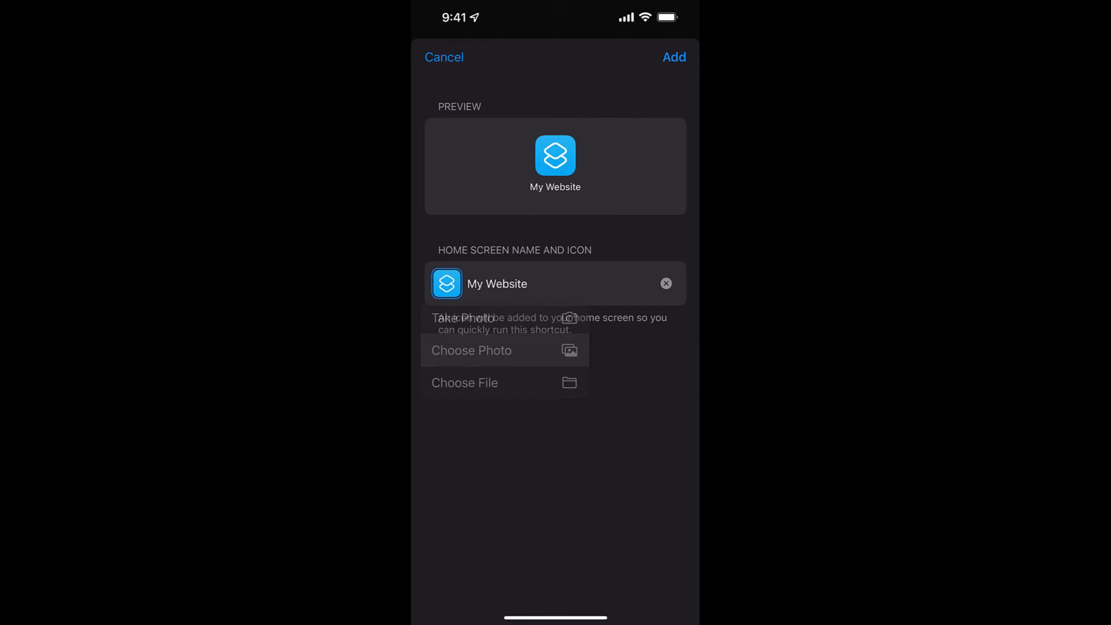
Set the pen photo as the icon, add 'My Website' to the home screen, and launch it
{"action": "left_click", "coordinate": [471, 350]}
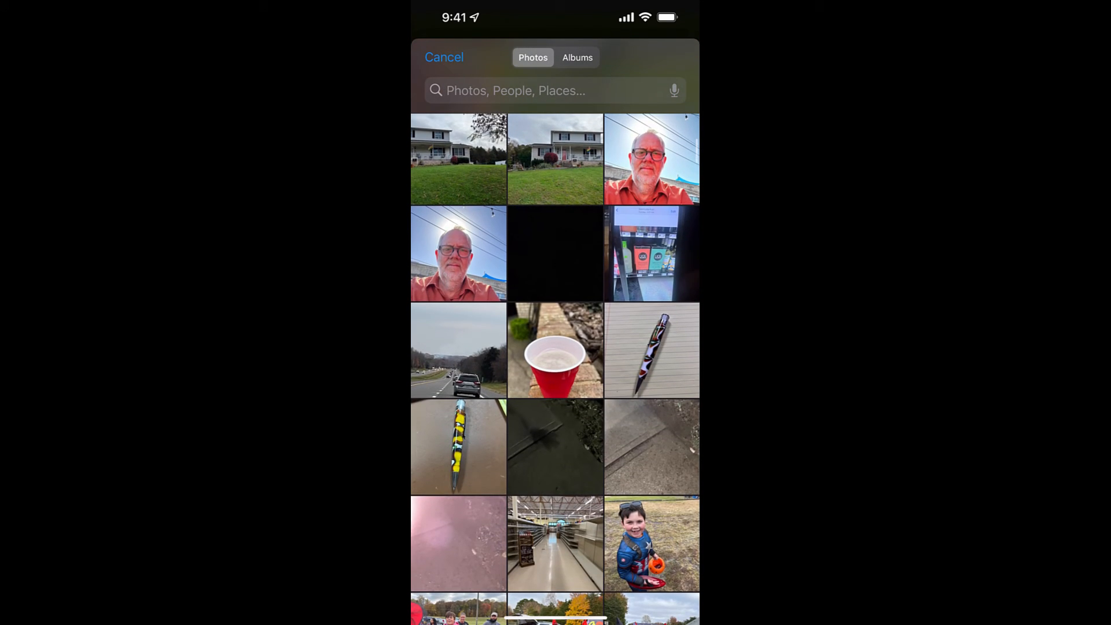
{"action": "left_click", "coordinate": [651, 350]}
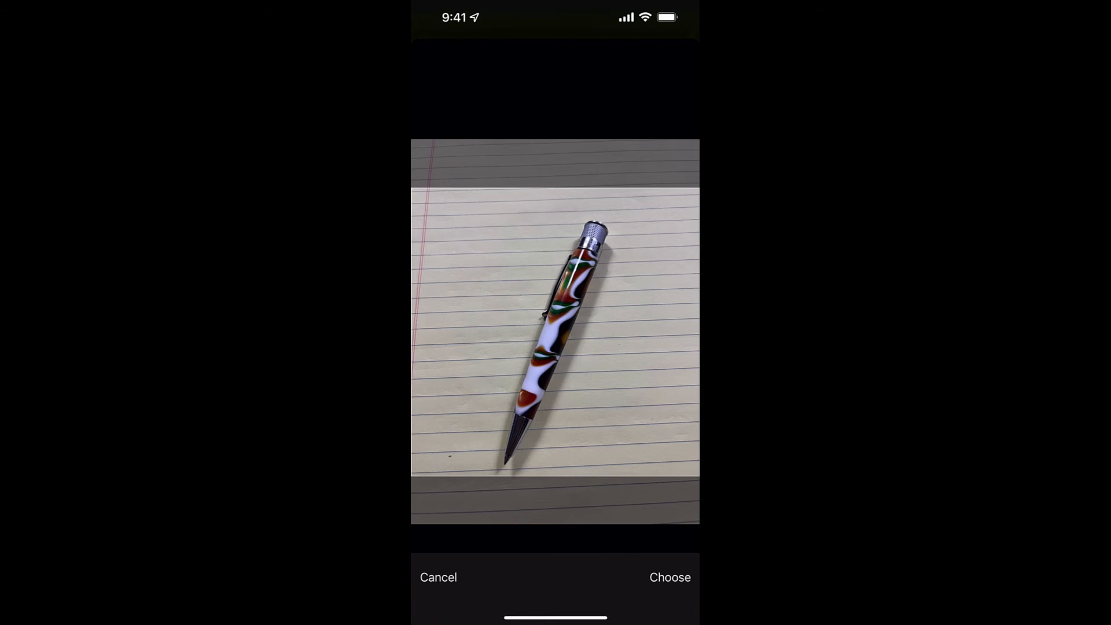
{"action": "left_click", "coordinate": [669, 577]}
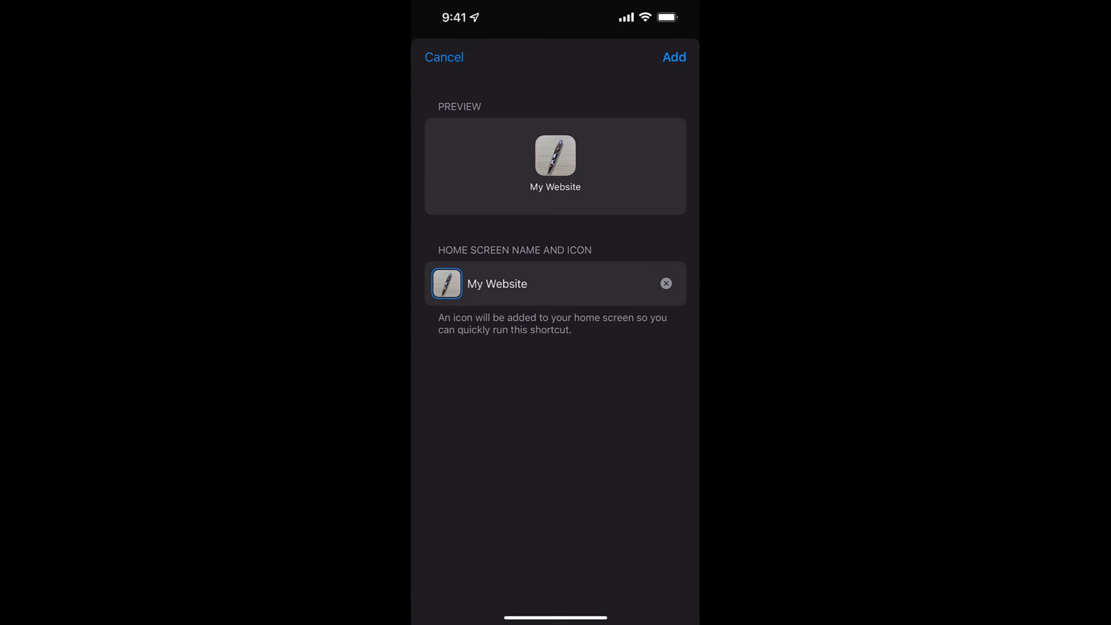
{"action": "left_click", "coordinate": [672, 57]}
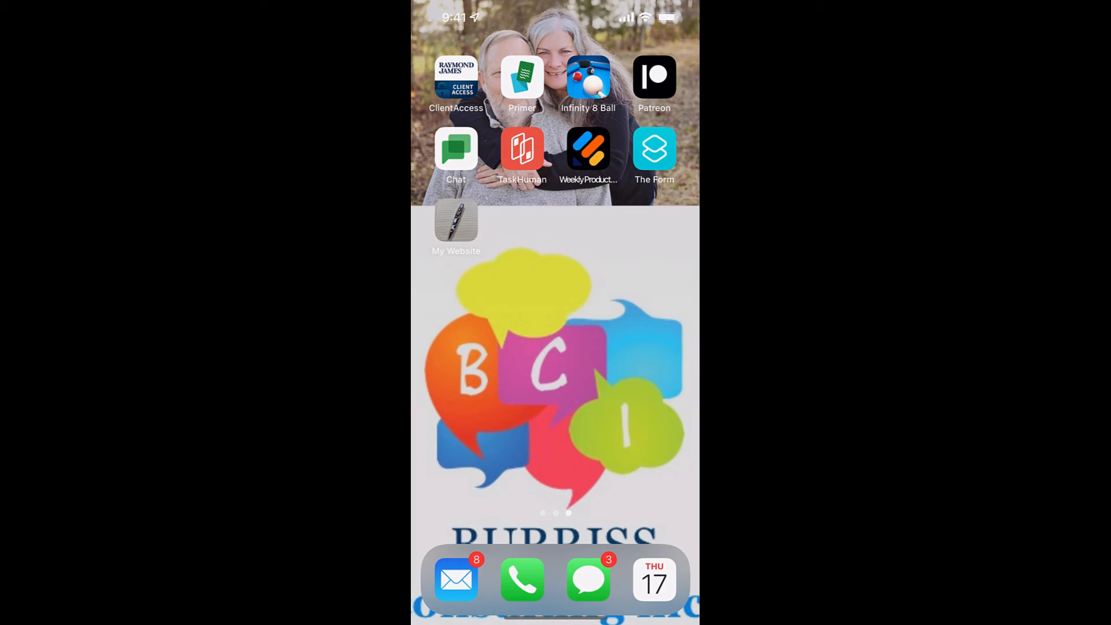
{"action": "left_click", "coordinate": [455, 227]}
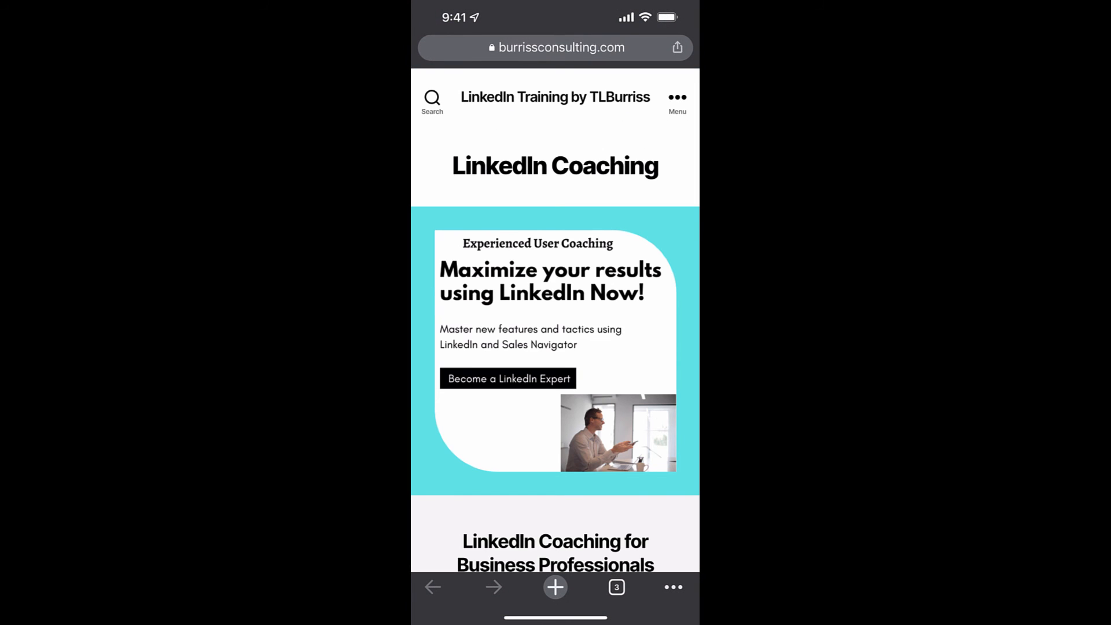